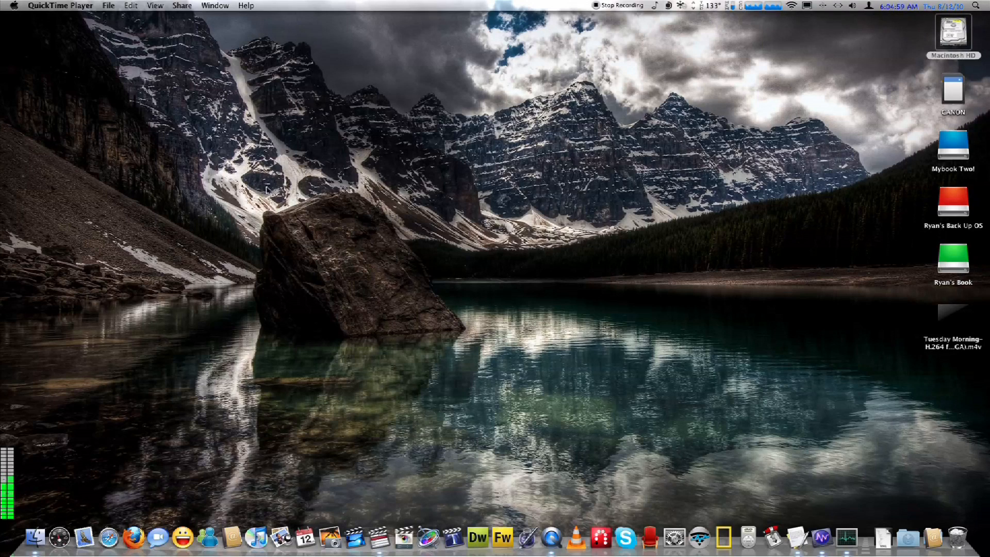
Dismiss the Go menu and open Macintosh HD from its desktop icon in Finder.
left_click(136, 5)
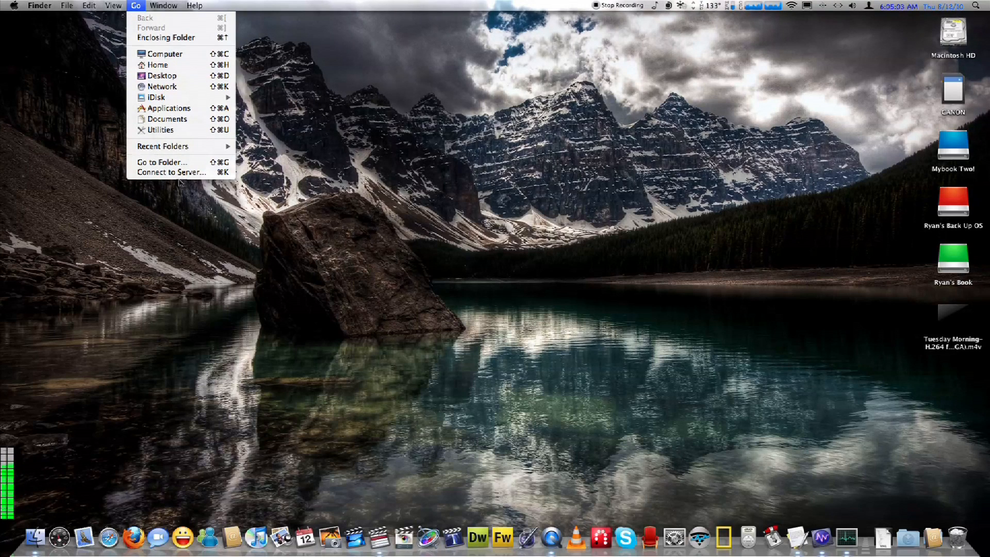
left_click(442, 252)
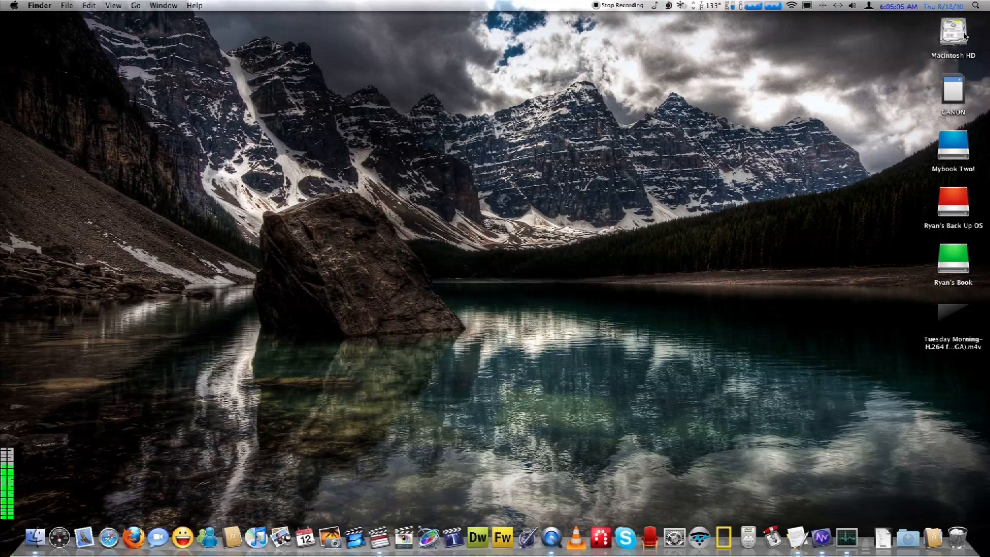
double_click(949, 32)
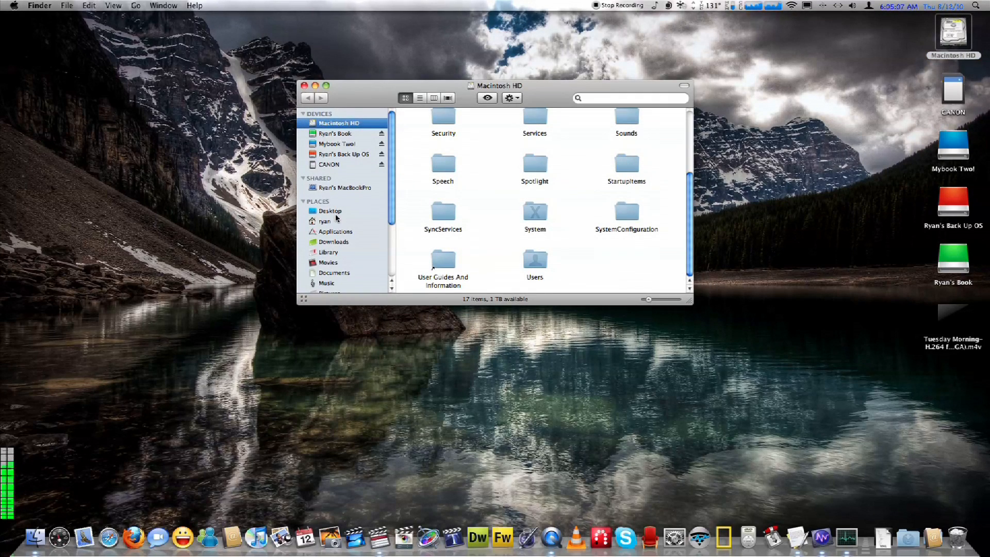
On the remote MacBook Pro, run the Fan 1200, Fan 4000, then Fan Full Speed scripts.
left_click(345, 187)
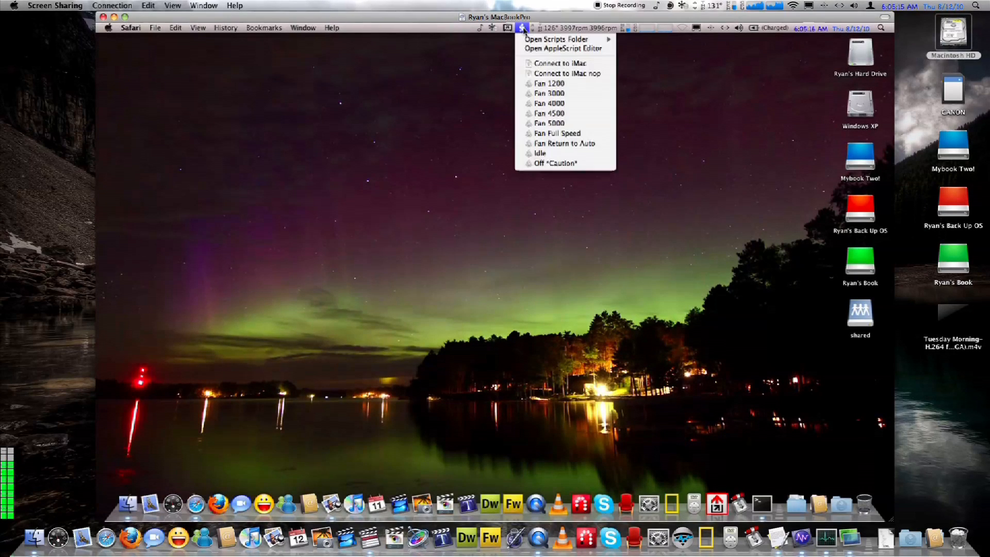
mouse_move(558, 133)
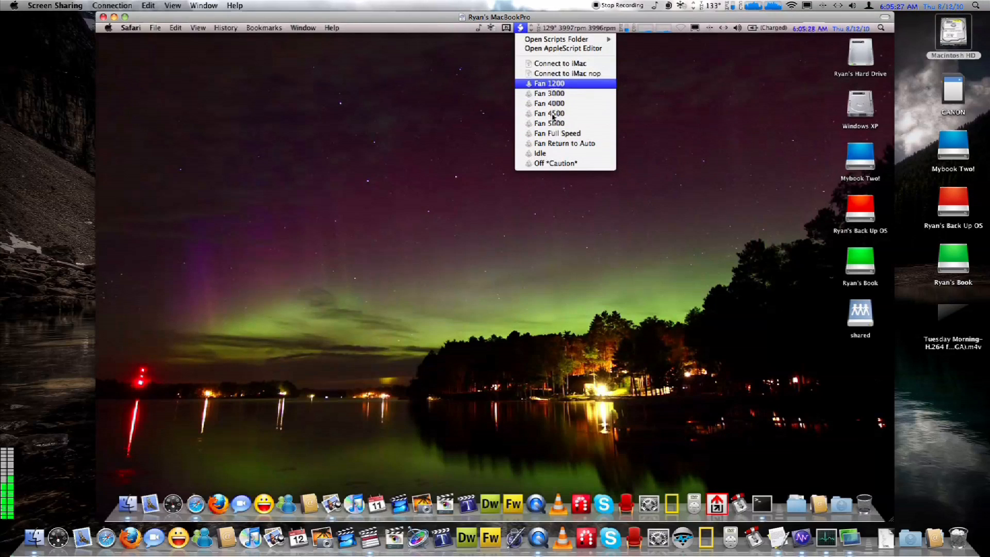
left_click(548, 83)
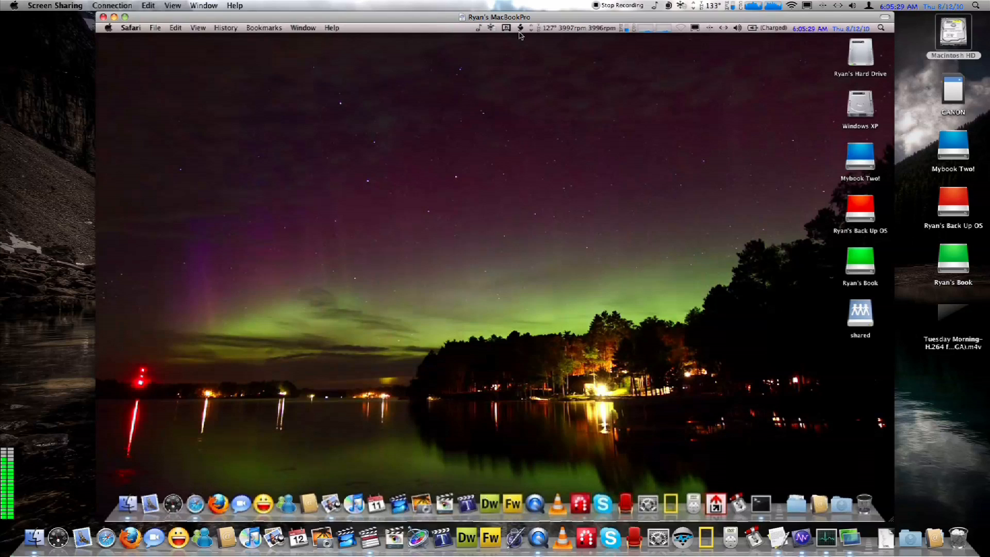
left_click(519, 28)
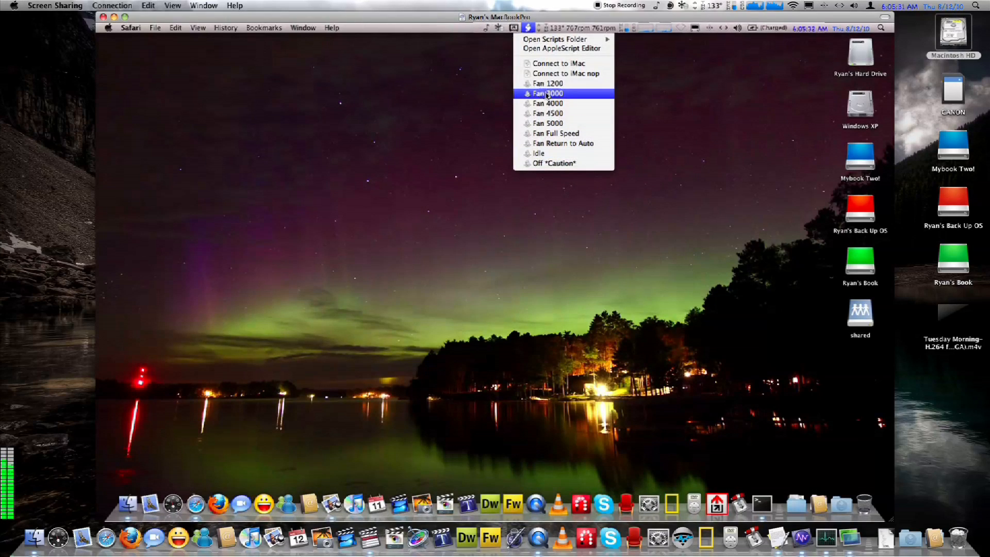
left_click(548, 94)
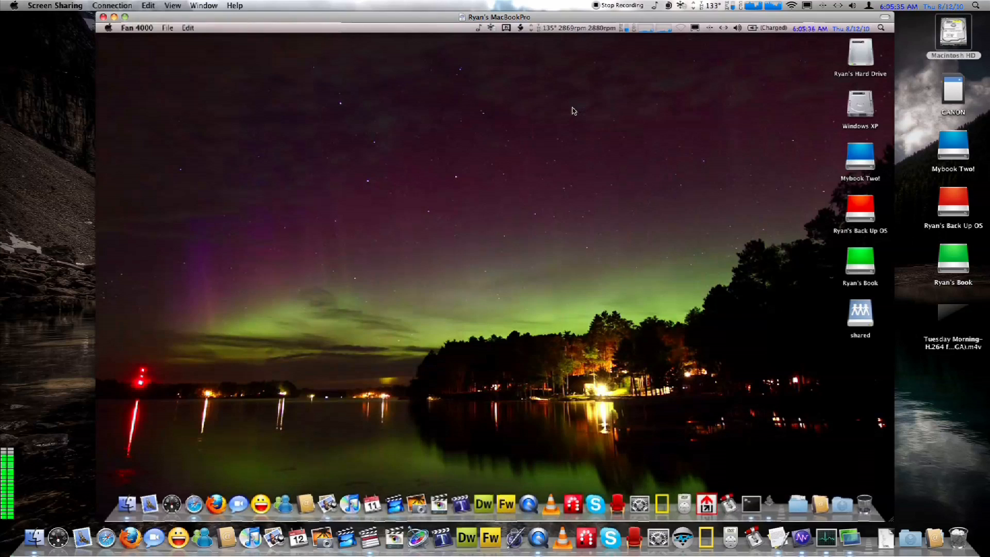
left_click(521, 28)
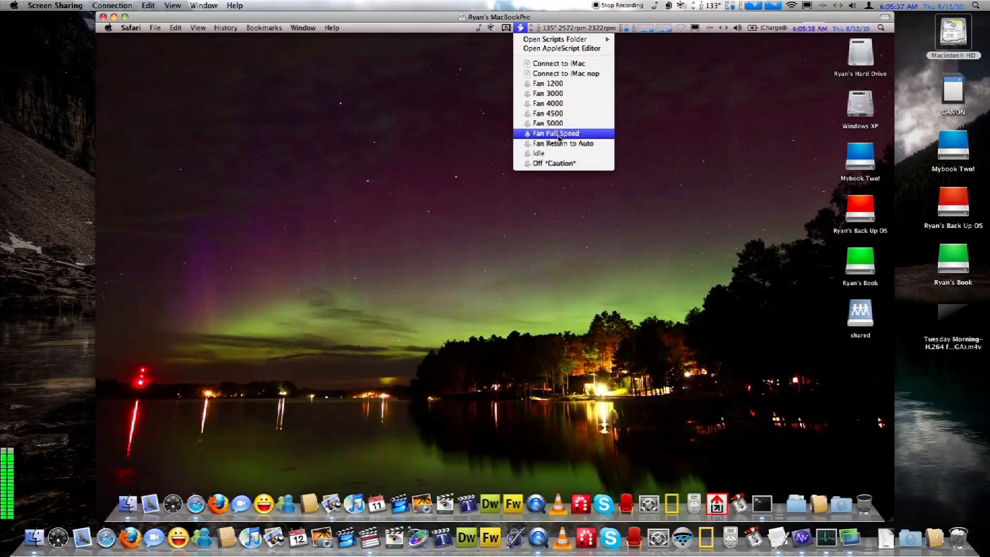
left_click(554, 133)
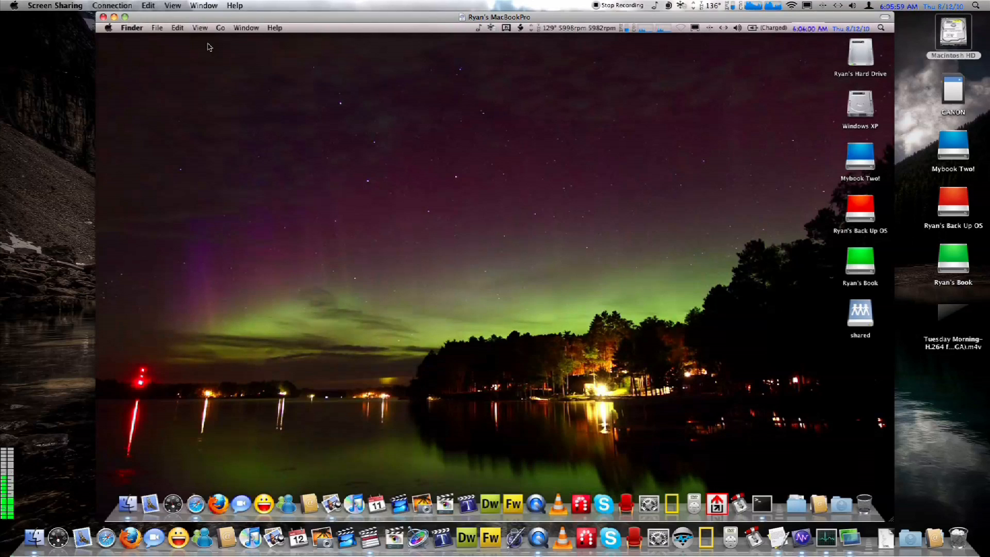
Open the remote Finder's Go menu listing Computer, Home and Applications.
left_click(220, 27)
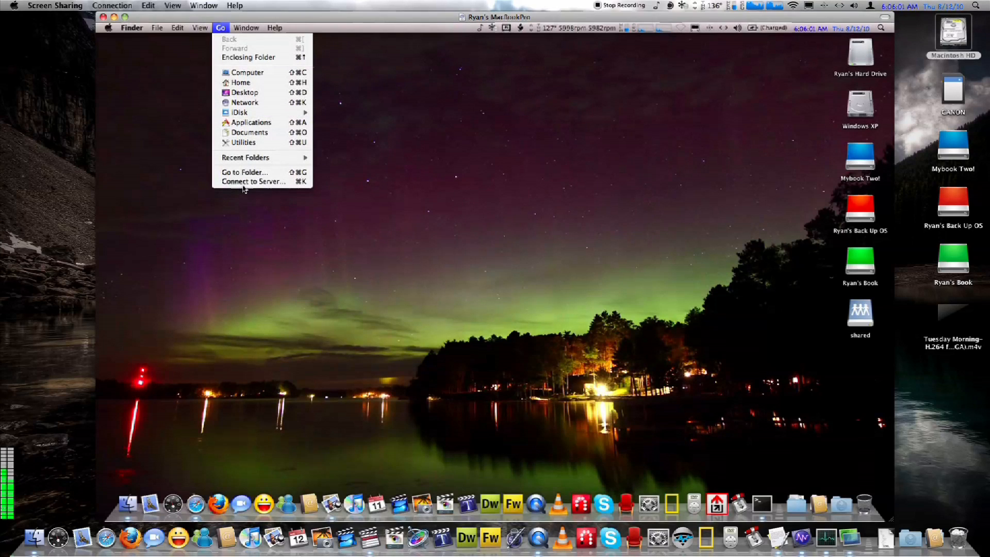
mouse_move(243, 142)
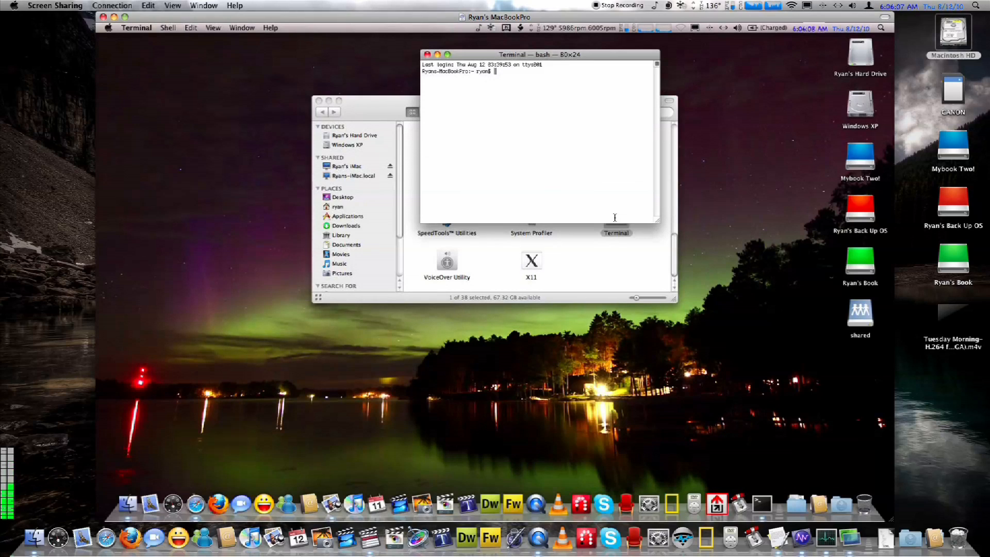
Enter 'yes > /dev/null' at the remote Terminal's bash prompt.
type("yes > /dev/null")
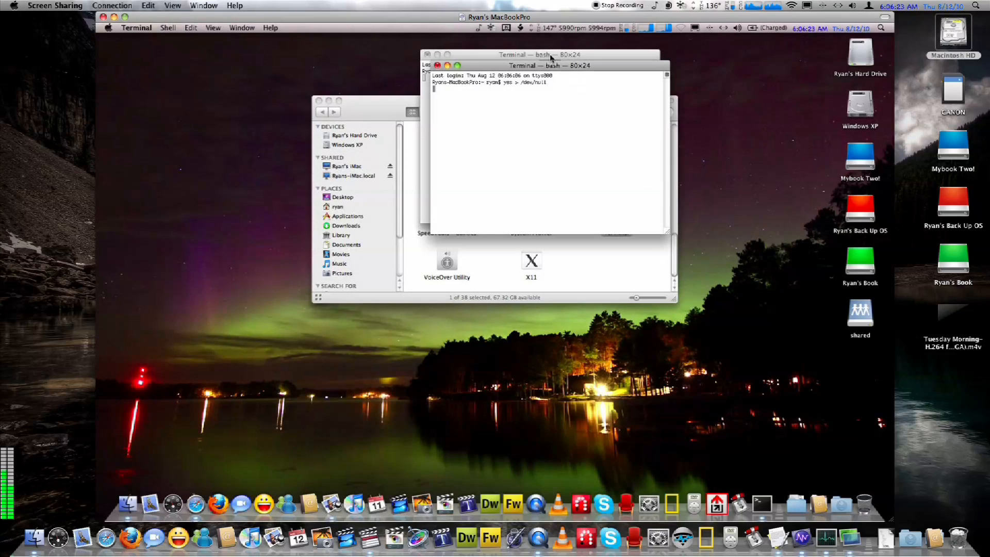
mouse_move(562, 42)
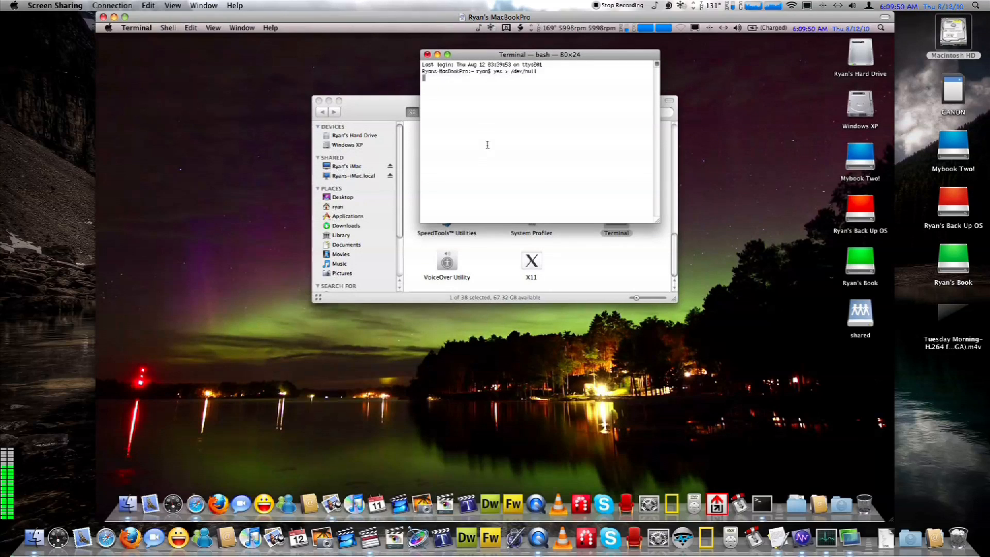
mouse_move(475, 149)
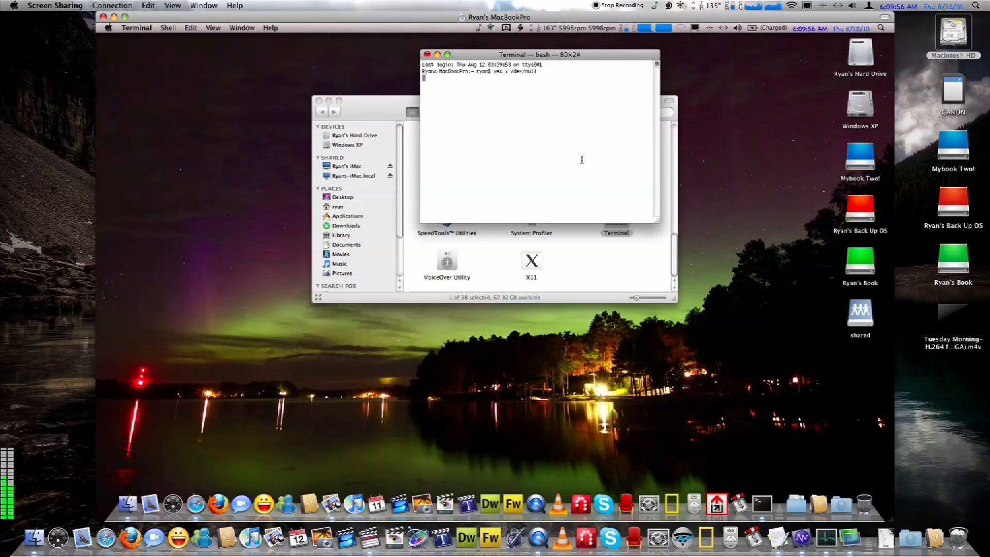
mouse_move(413, 58)
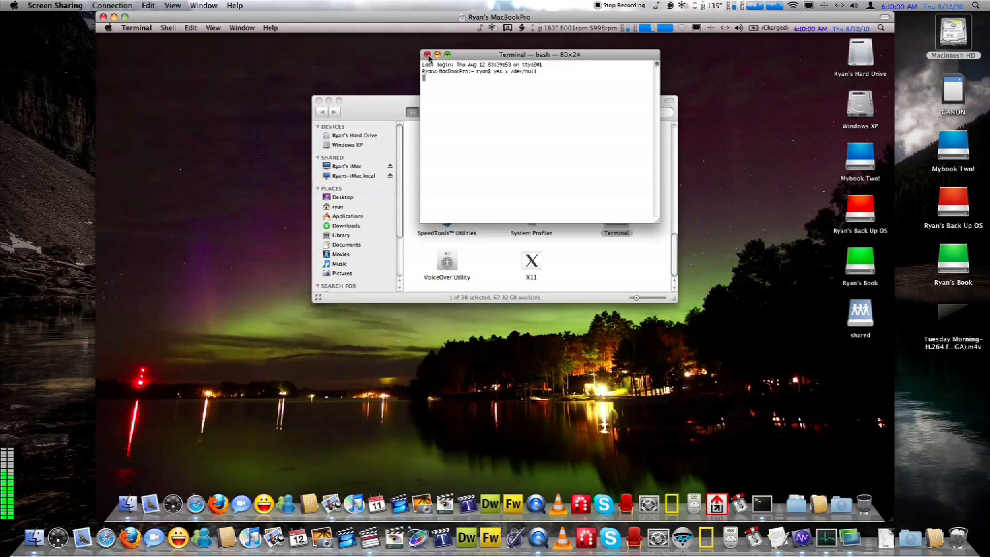
Close the yes-running Terminal window, confirming termination, and bring up the fan scripts list.
left_click(428, 53)
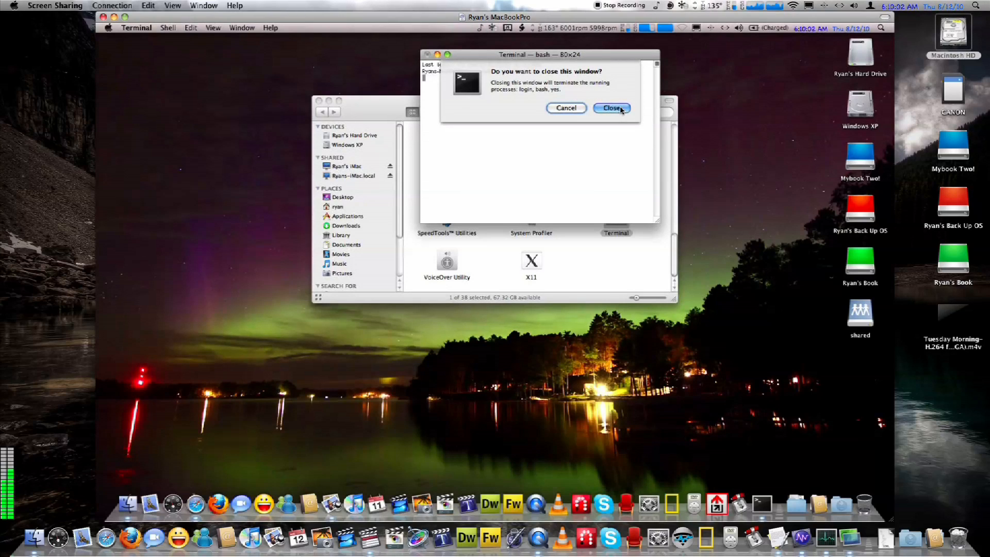
left_click(611, 108)
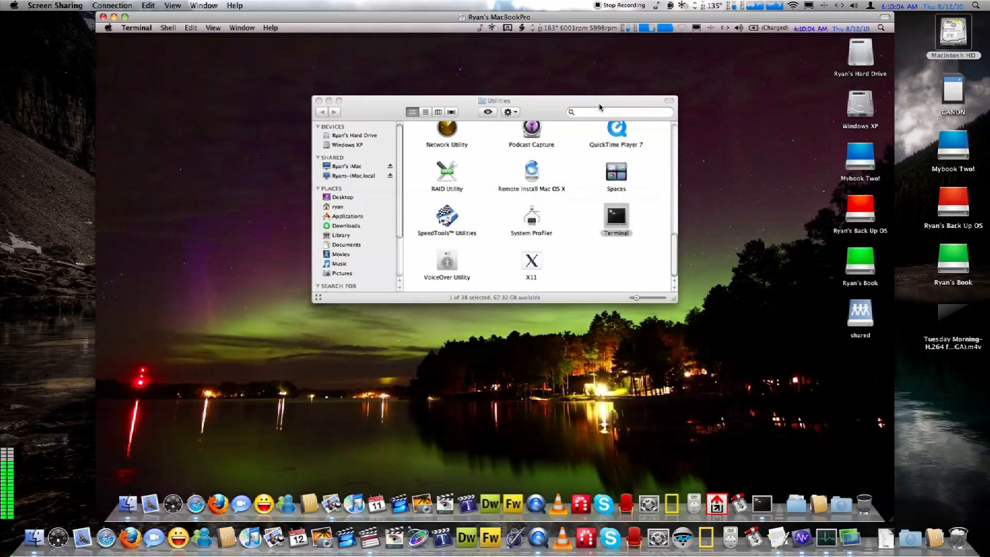
left_click(522, 28)
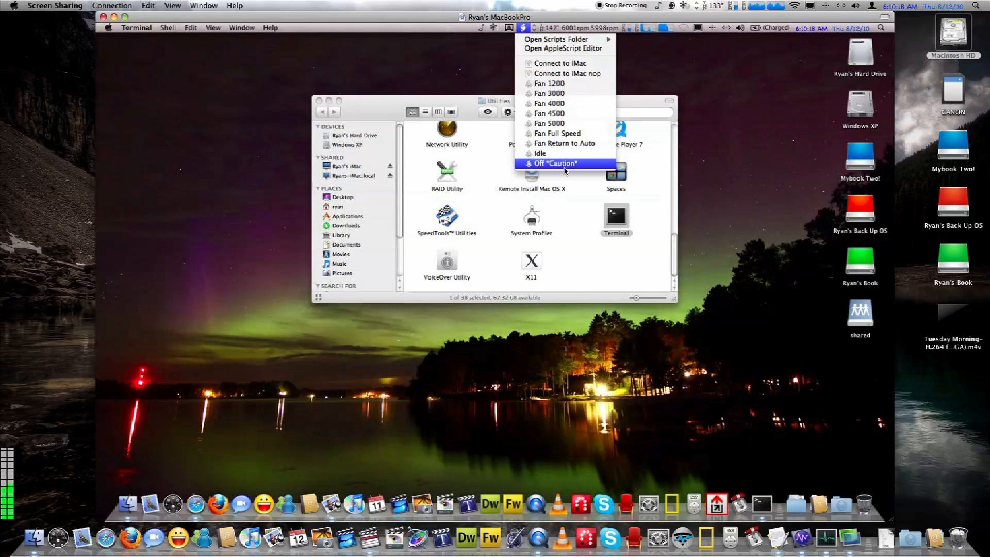
left_click(556, 164)
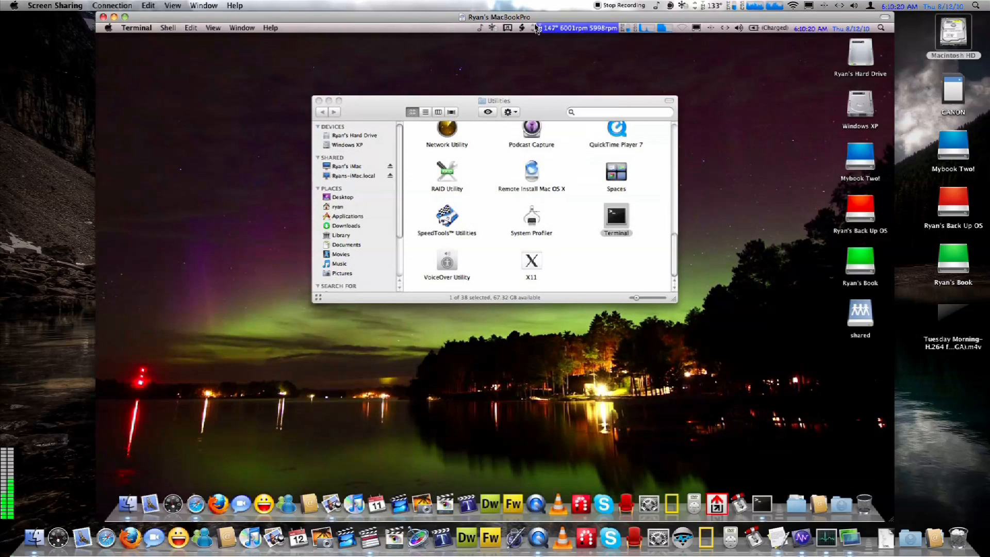
mouse_move(527, 46)
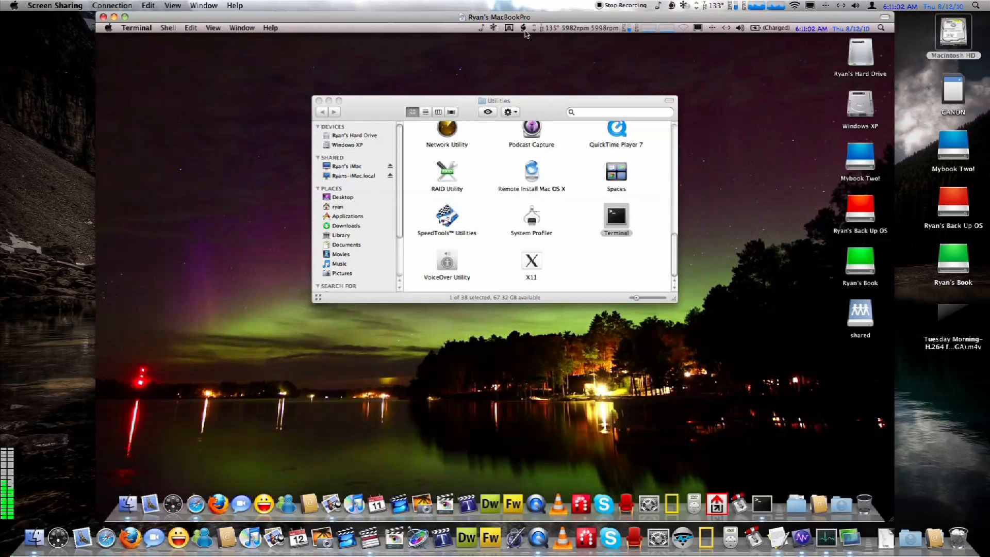
Run the Fan 4000 script from the remote menu bar's scripts list.
left_click(517, 28)
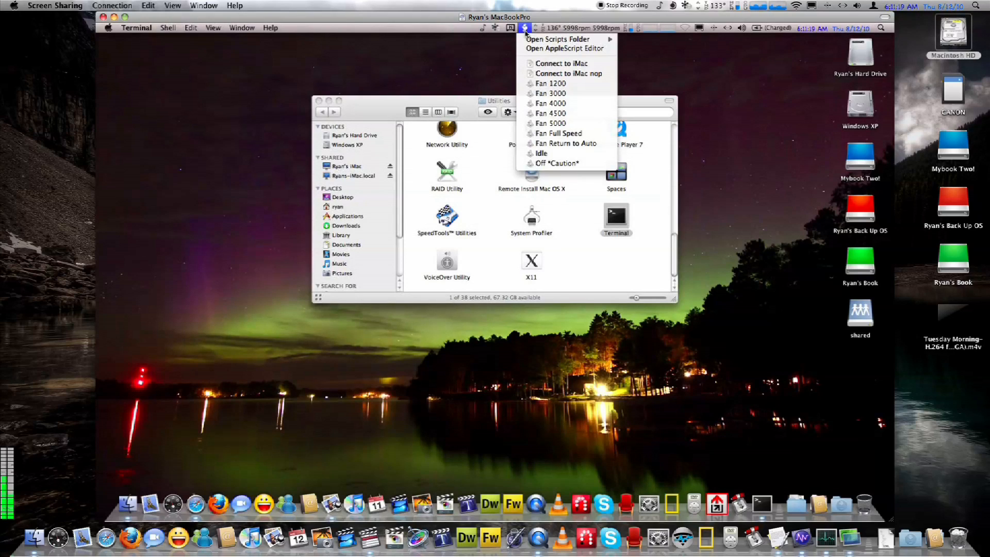
mouse_move(550, 104)
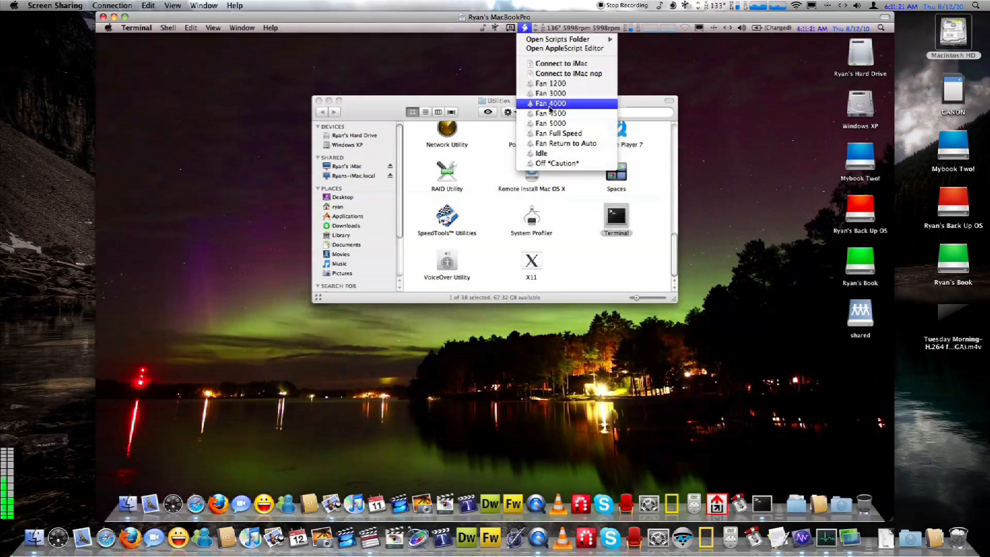
left_click(551, 103)
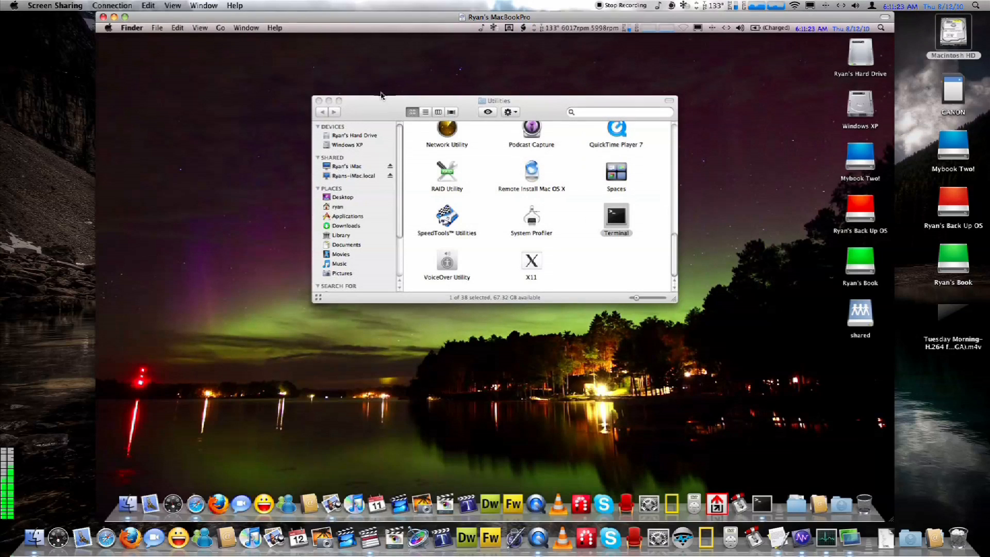